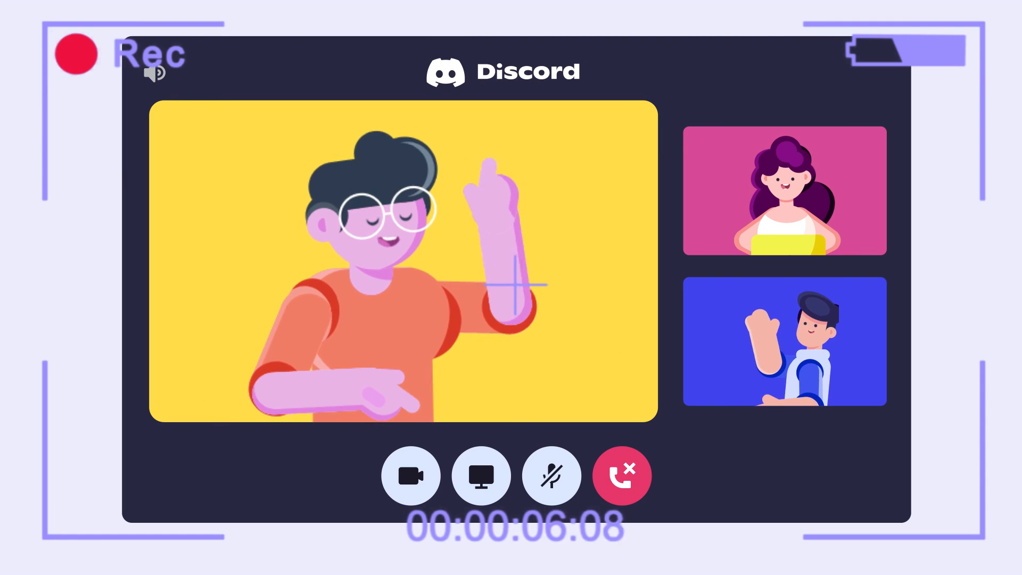
Search "gamebar" from Start and reach the Xbox Game Bar page in Windows Settings.
left_click(411, 475)
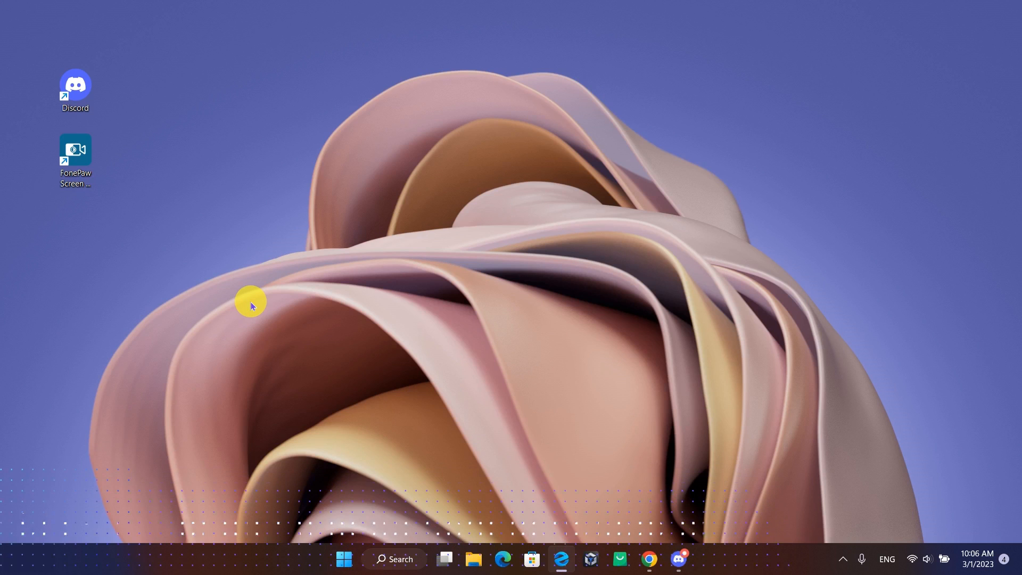
left_click(344, 559)
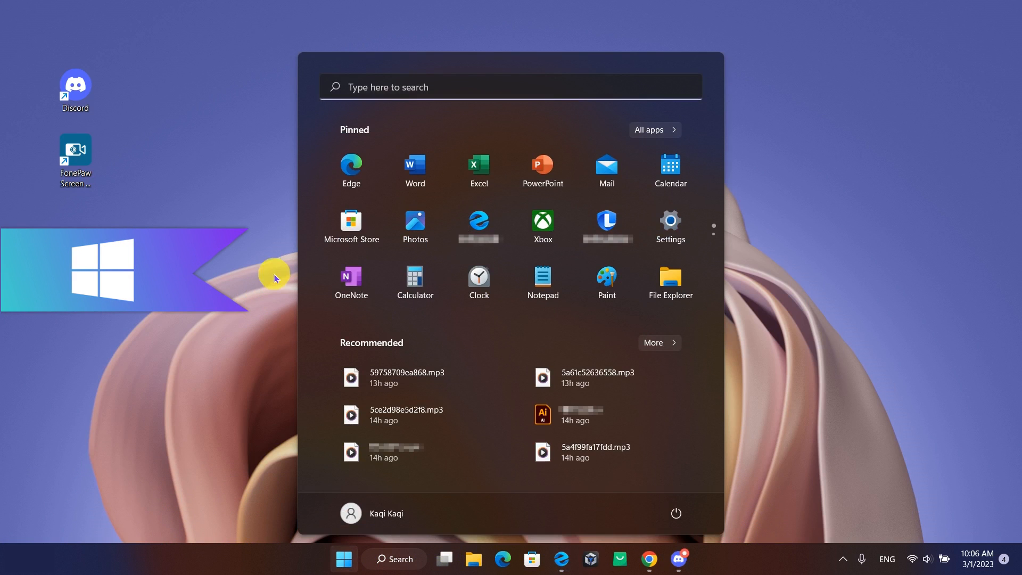
type("gamebar")
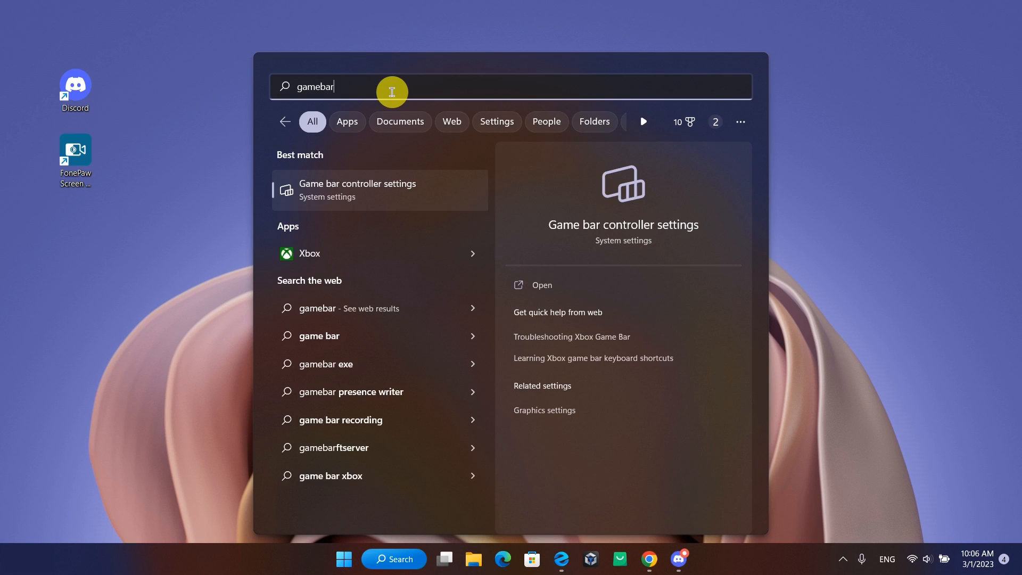
left_click(357, 190)
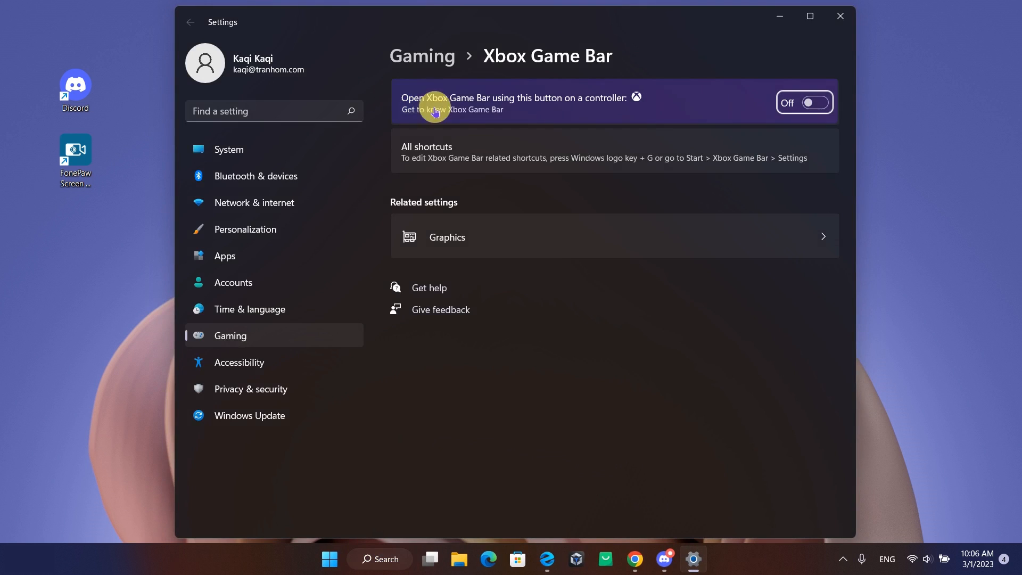
left_click(805, 103)
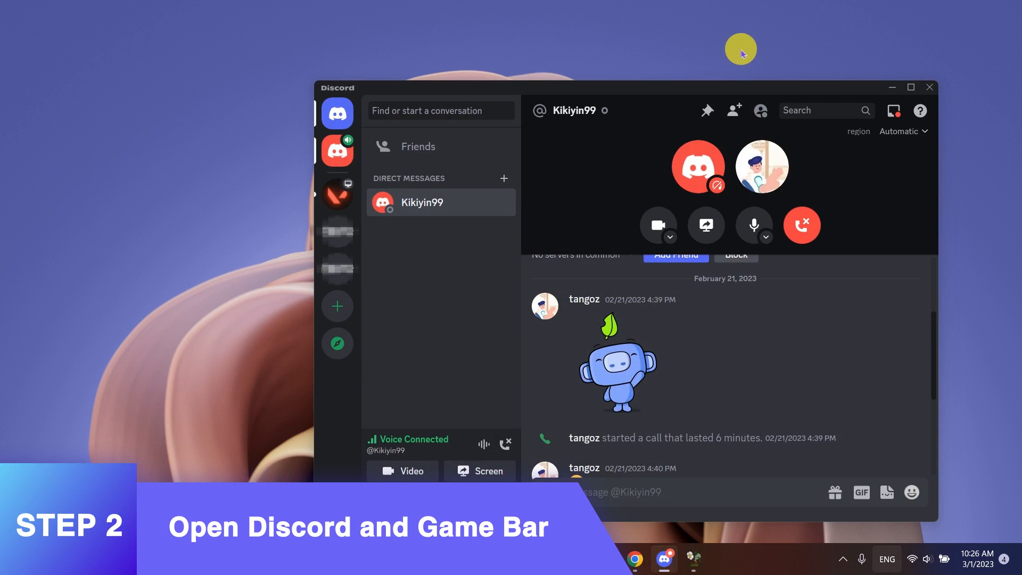
Via Win+G settings > Capturing, set Audio to Record to Game only, then close settings.
key("Win+G")
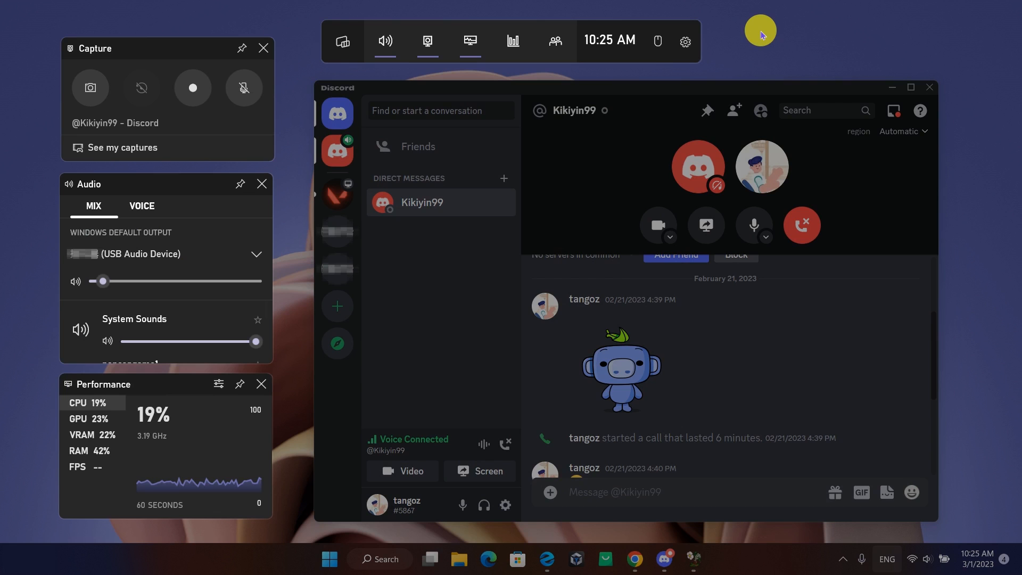
left_click(685, 40)
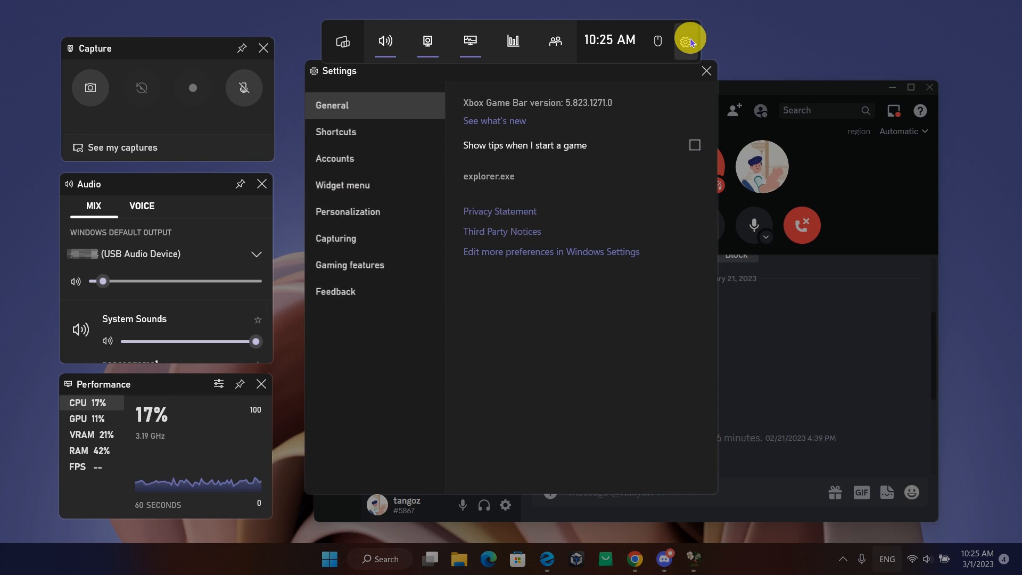
left_click(335, 237)
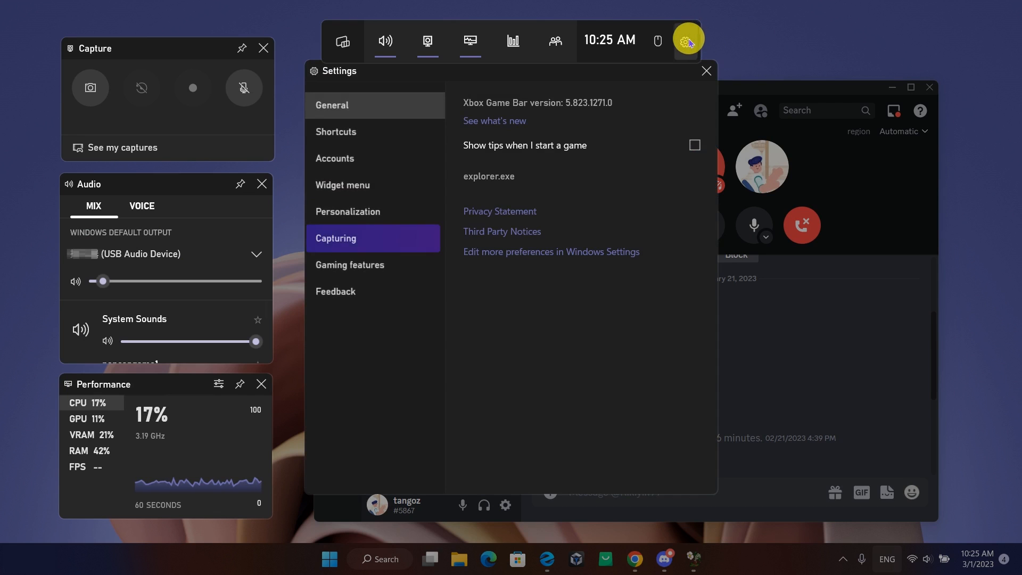
left_click(336, 237)
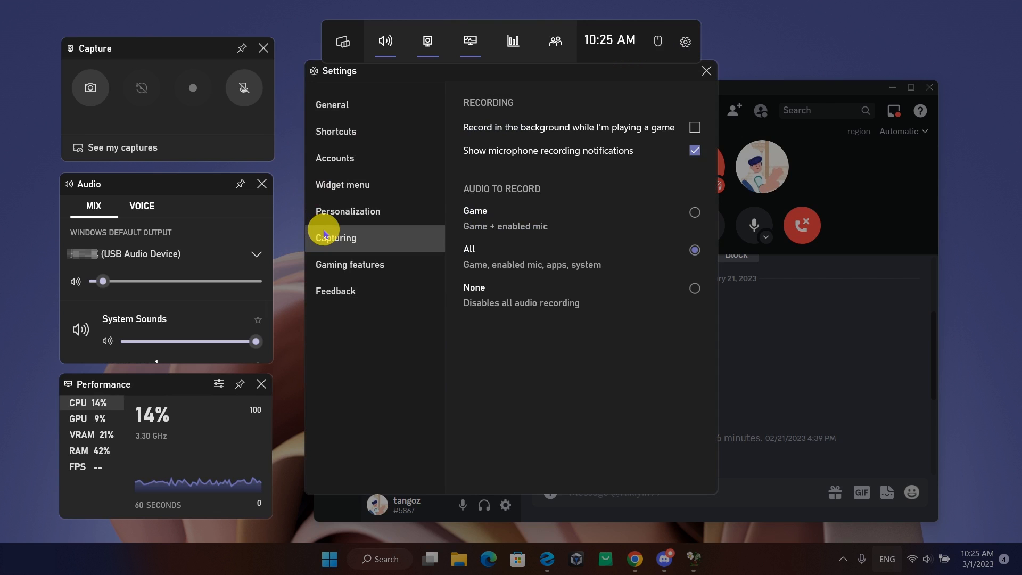
left_click(693, 213)
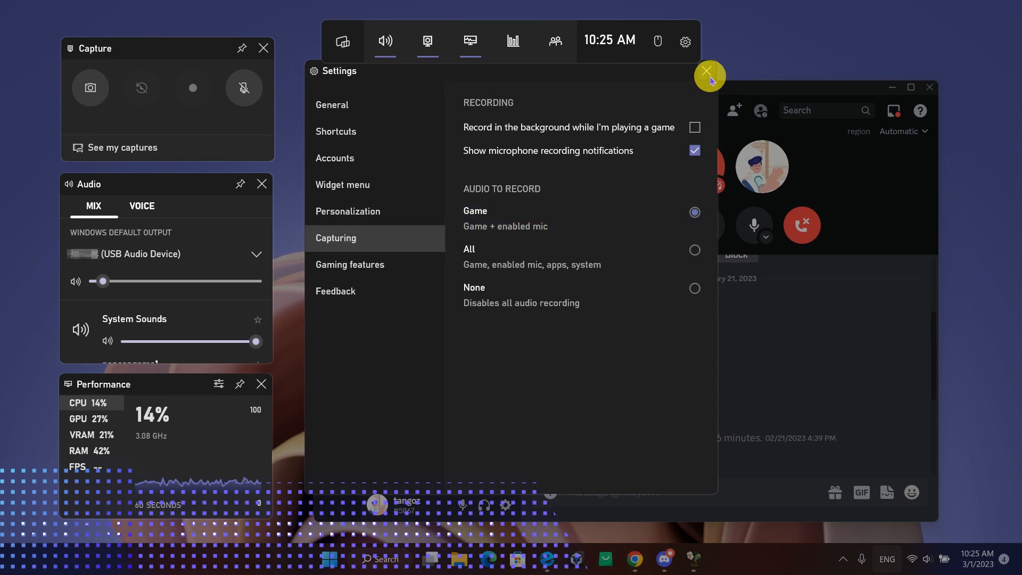
left_click(709, 74)
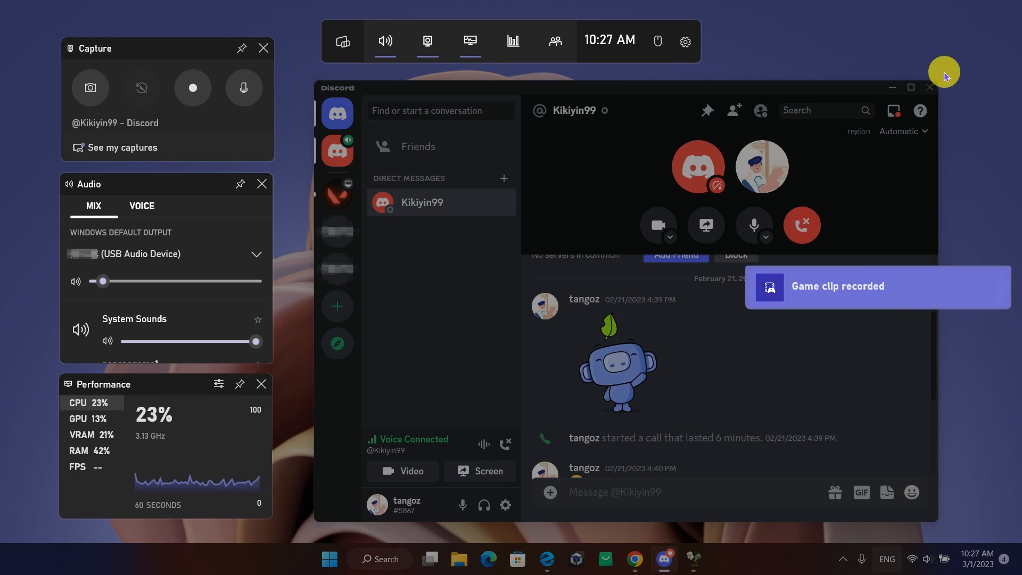
mouse_move(862, 298)
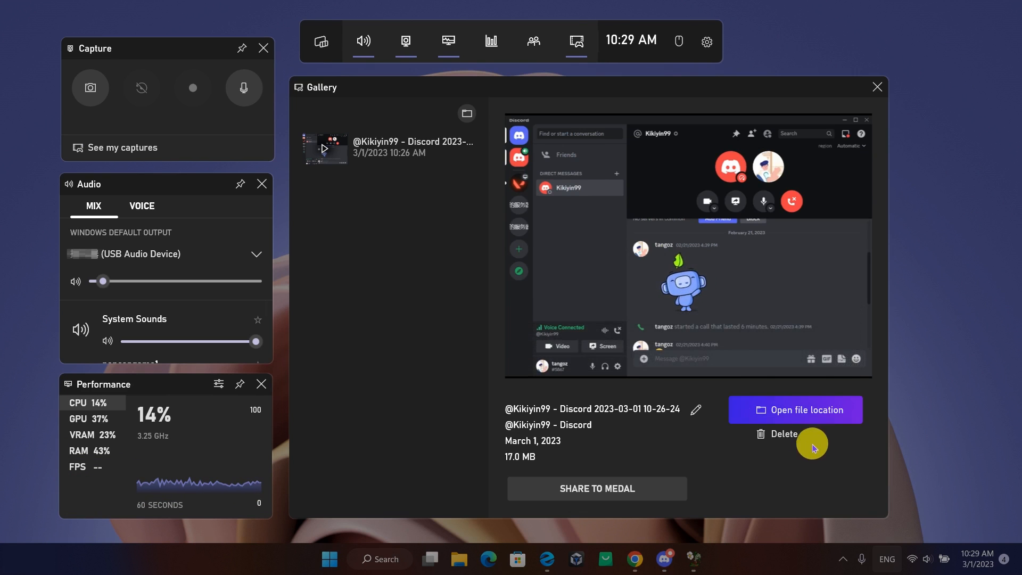
Open the recorded Discord call clip's file location from the Gallery and continue.
left_click(794, 409)
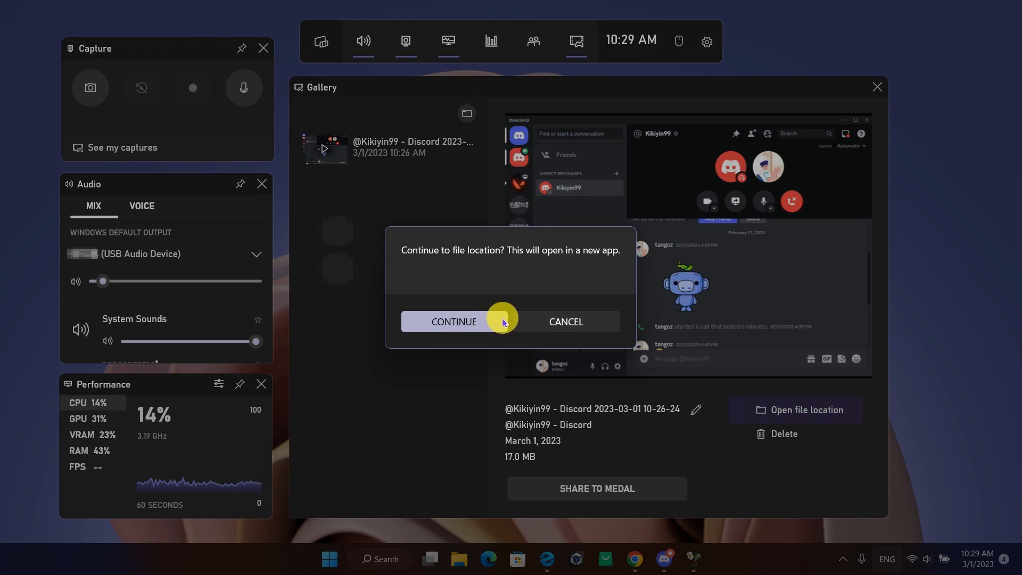
left_click(452, 321)
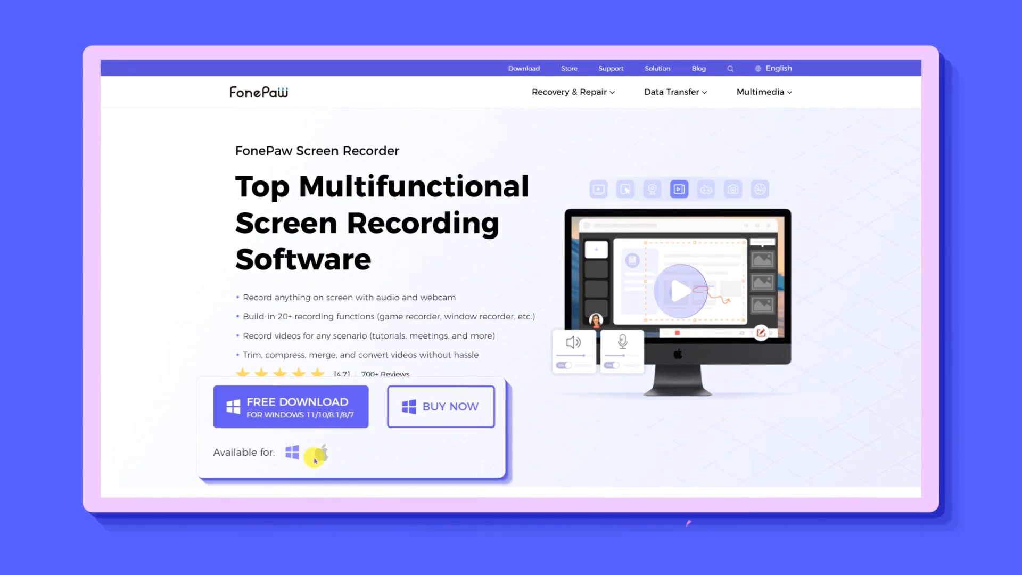
Scroll the FonePaw download page during installation before returning to the desktop.
scroll("down", 3)
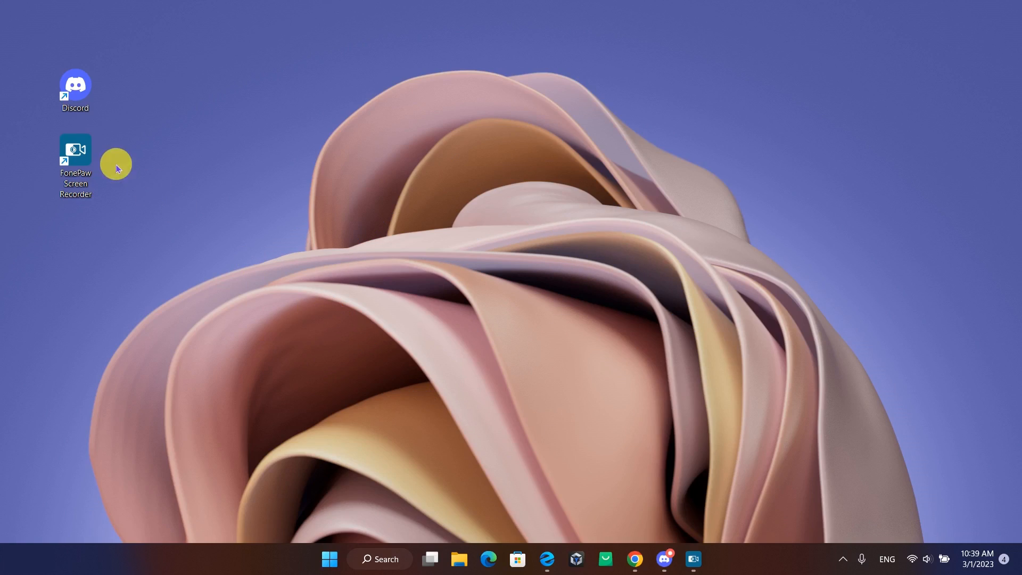
Launch FonePaw's Audio Recorder with System Sound, Microphone and Auto Stop recording length on.
double_click(75, 150)
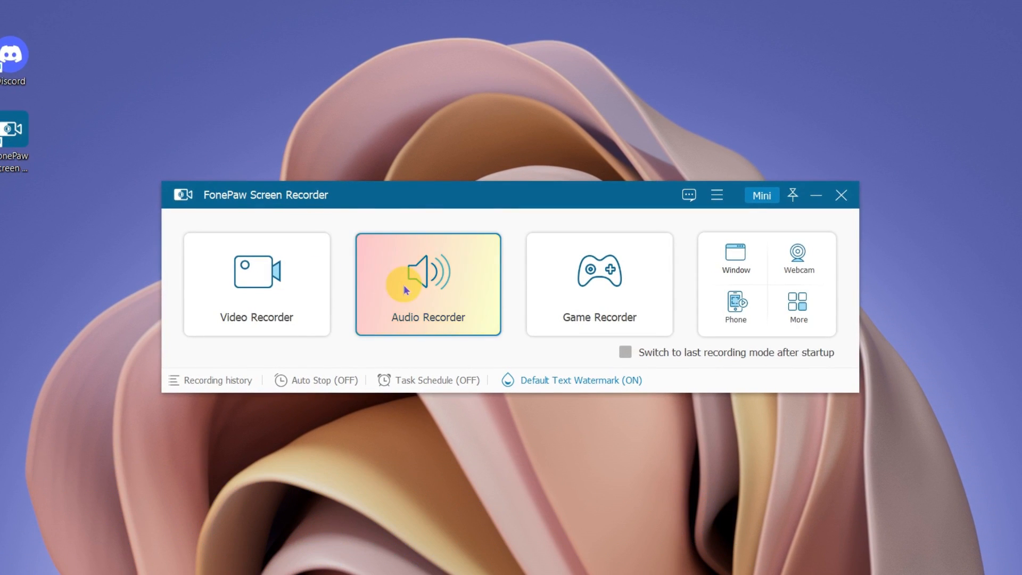
left_click(428, 285)
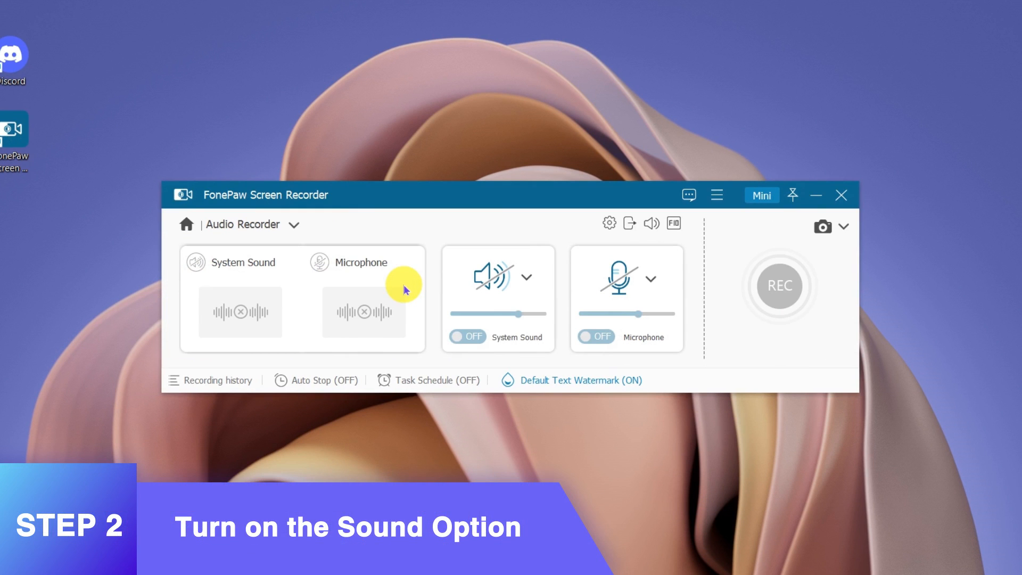
left_click(466, 337)
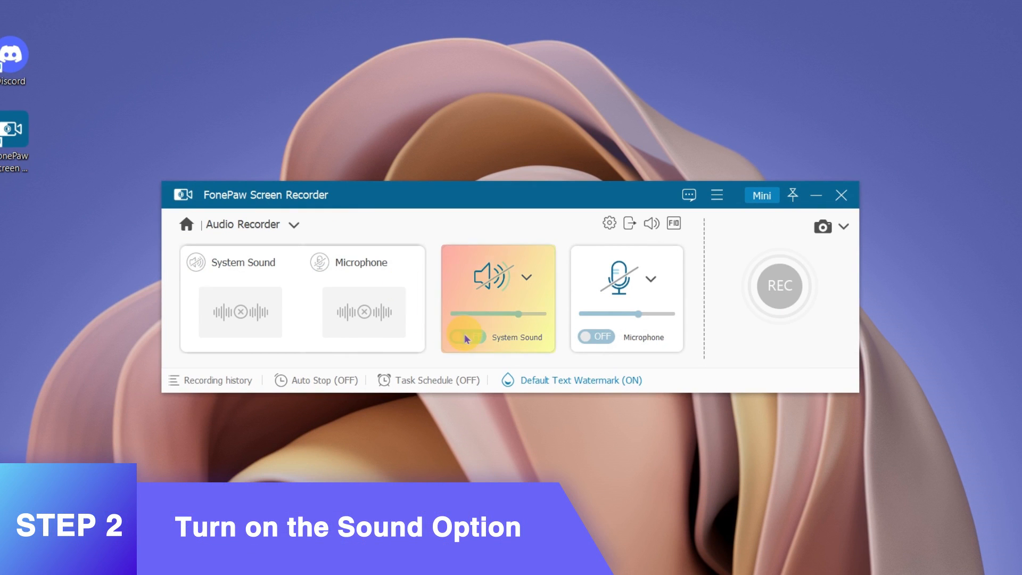
left_click(595, 338)
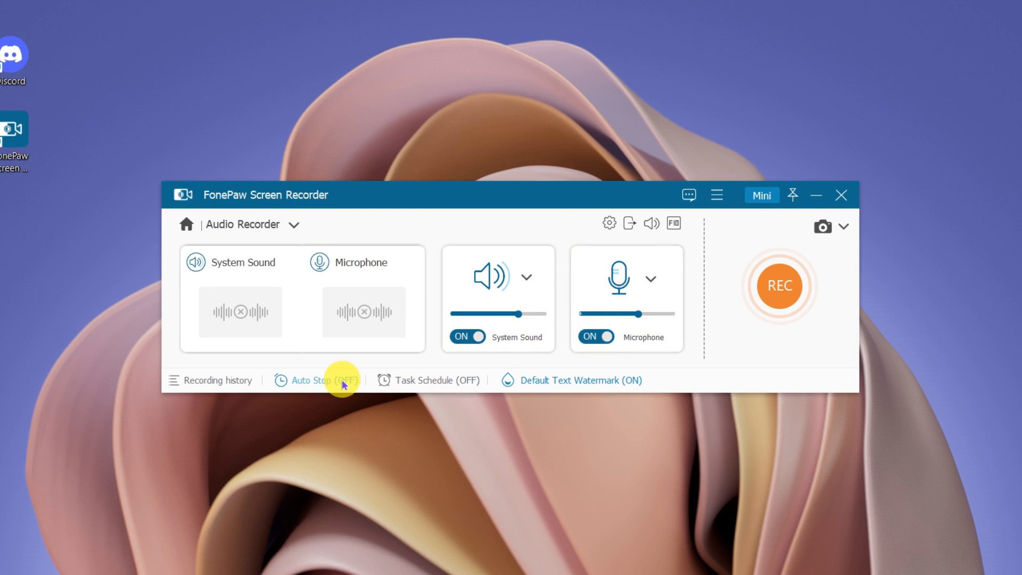
left_click(309, 380)
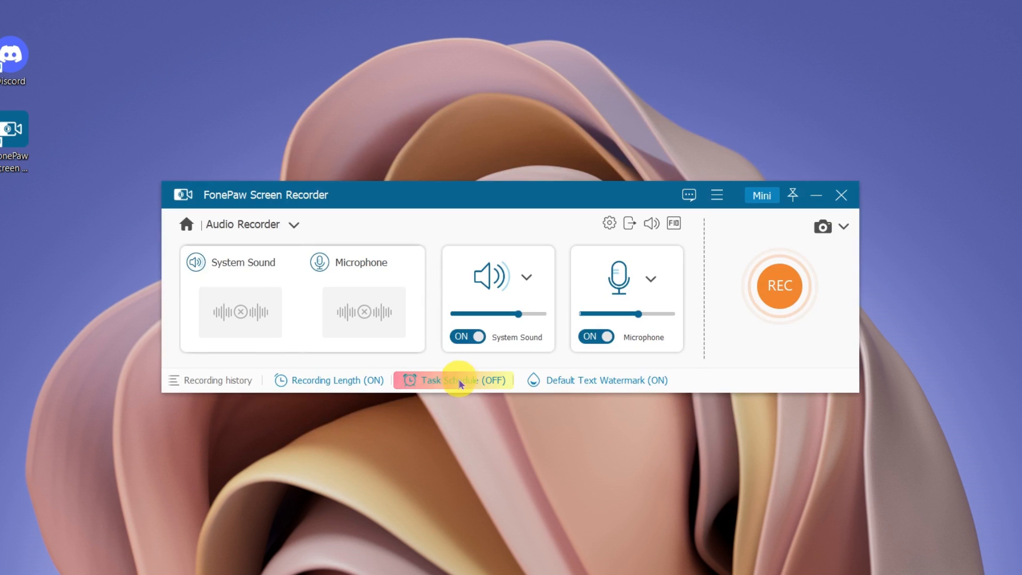
Create a new Task Schedule entry, keeping its default name, and save it.
left_click(455, 381)
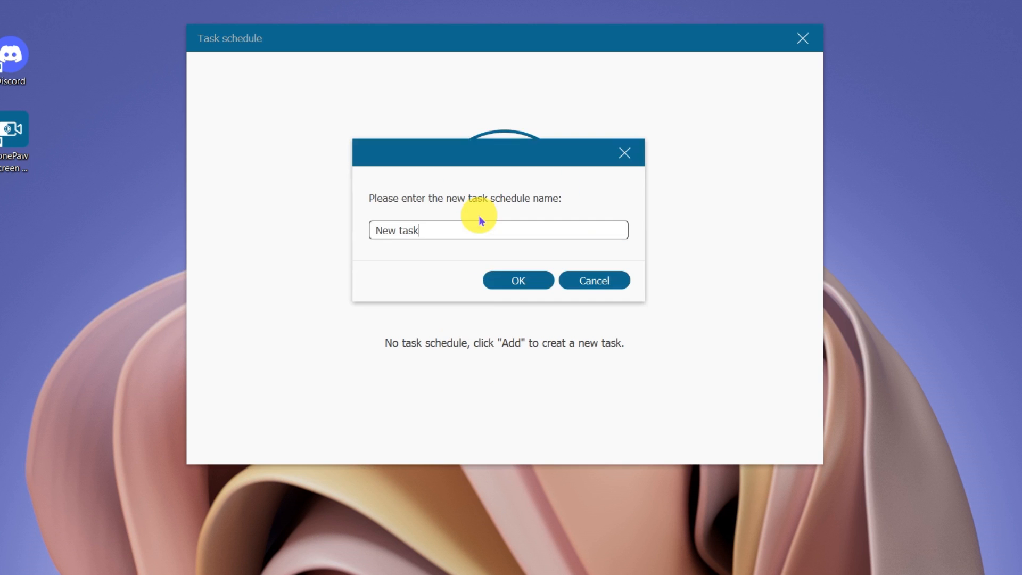
left_click(517, 280)
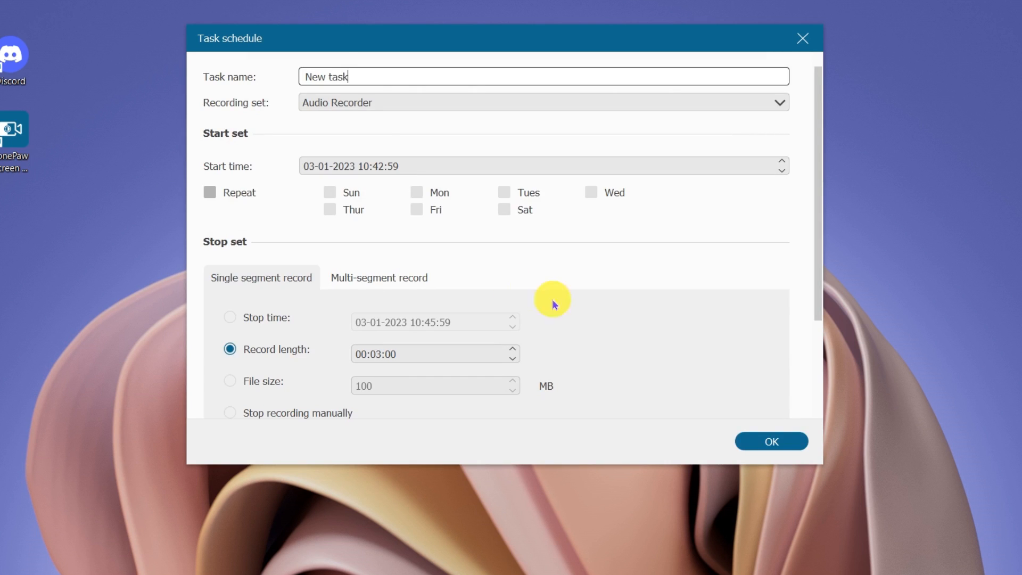
left_click(771, 441)
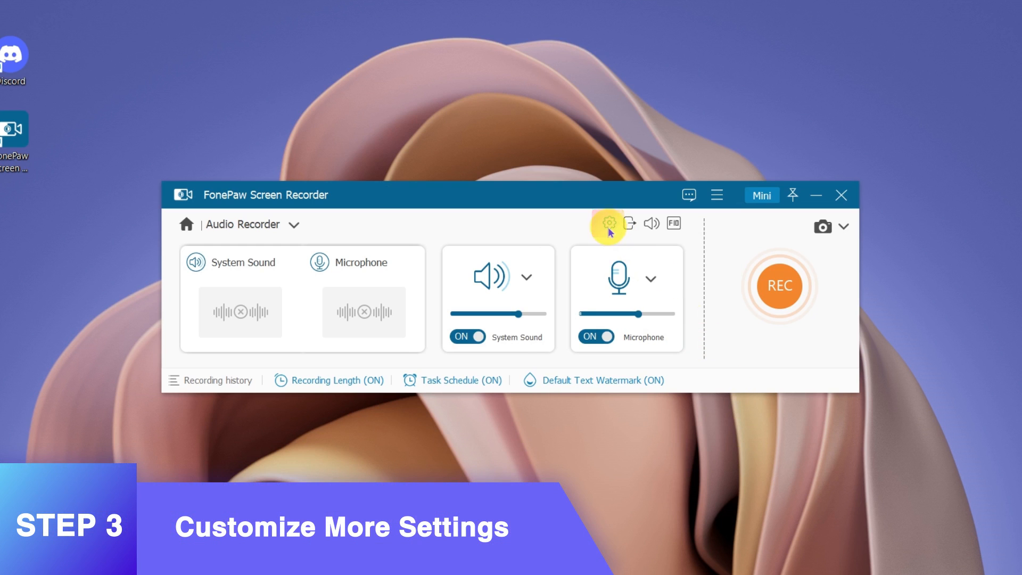
Run the Recording test under Preferences > Sound Settings and confirm with OK.
left_click(608, 223)
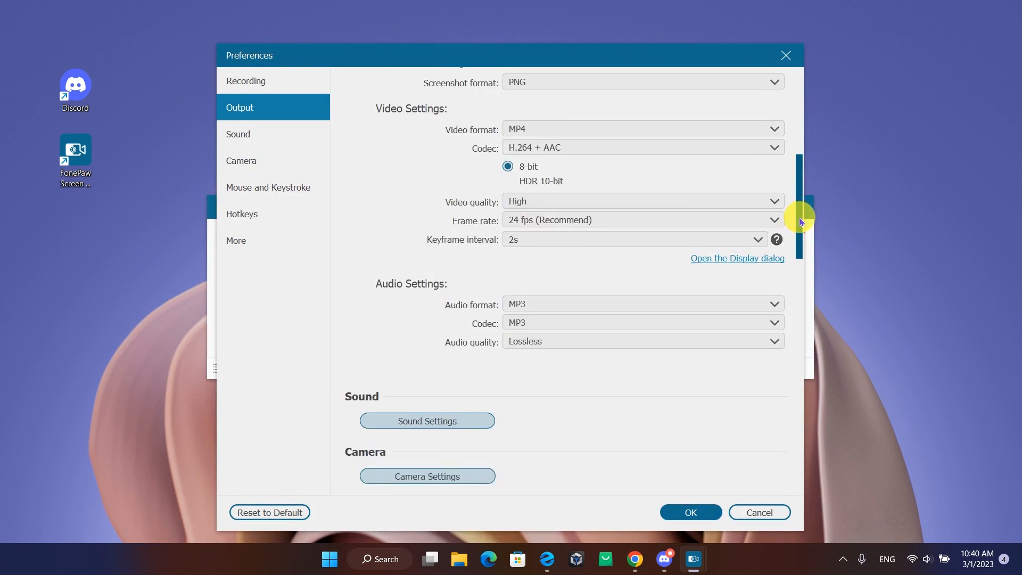
scroll("down", 3)
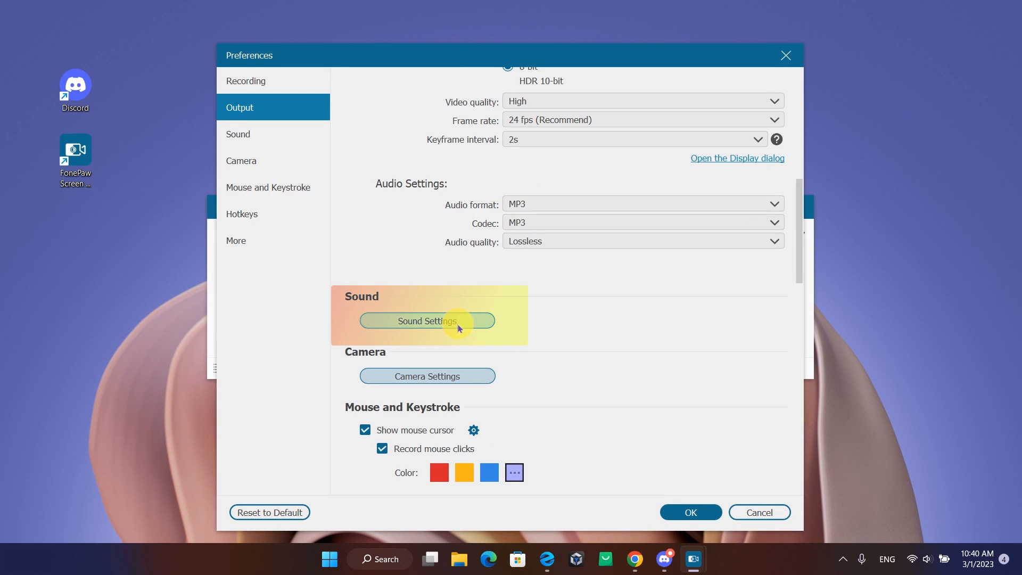
left_click(427, 320)
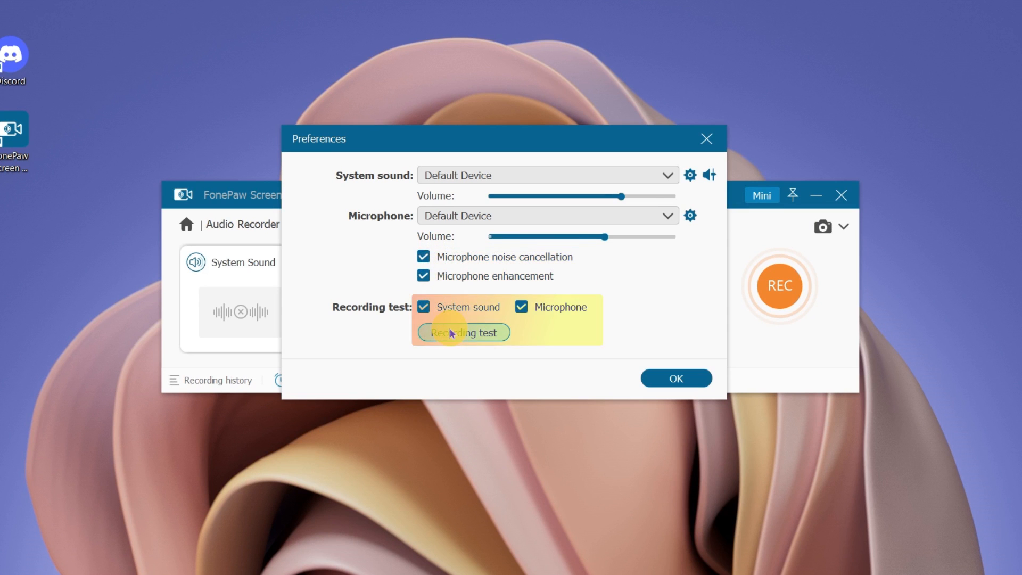
left_click(463, 332)
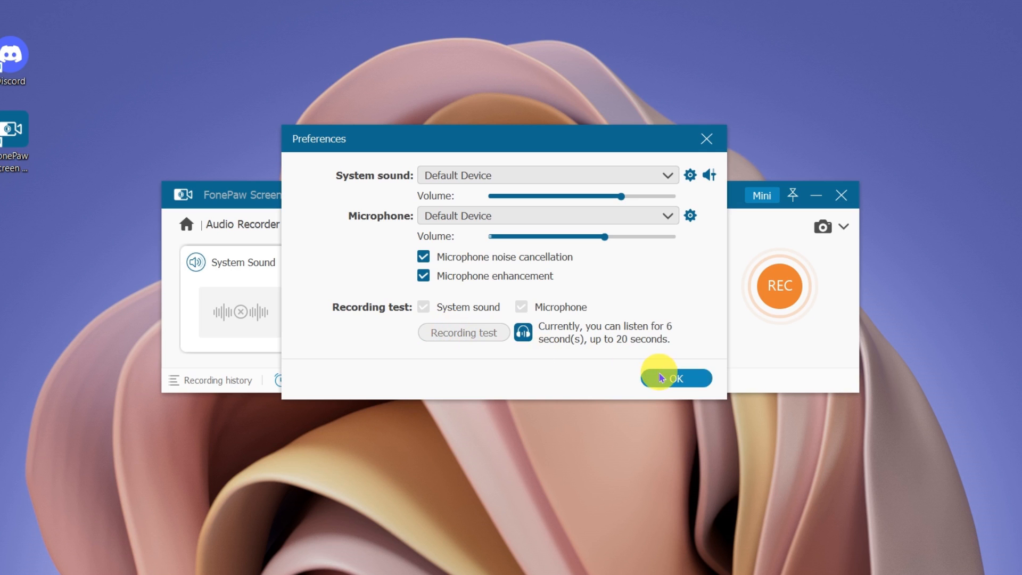
left_click(676, 378)
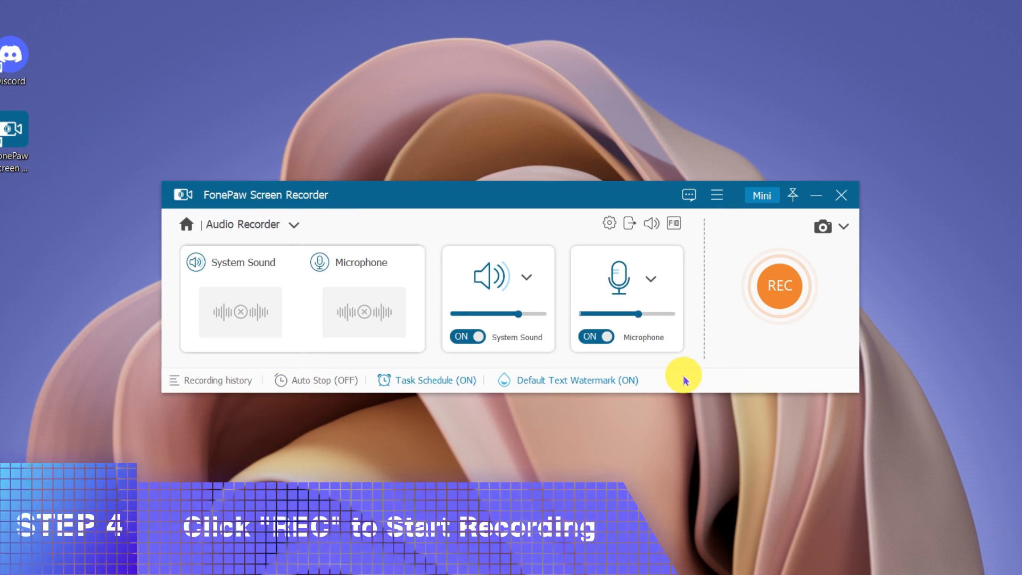
Record the Discord call's audio with REC and stop at 54 seconds for preview.
left_click(777, 286)
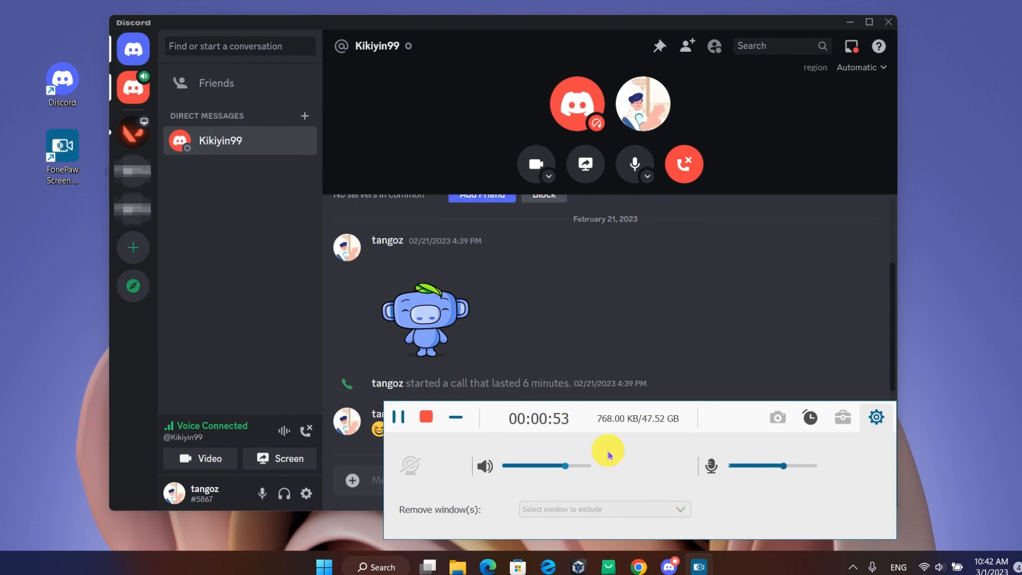
left_click(426, 418)
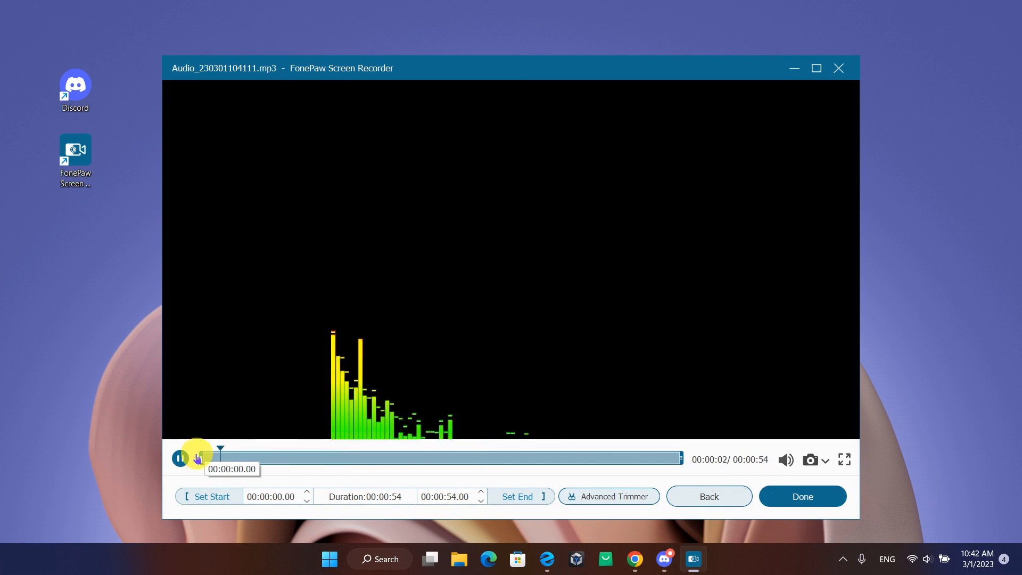
Trim the clip to 00:00:12.05–00:00:33.12 and save it to recording history with Done.
left_click_drag(219, 450, 495, 453)
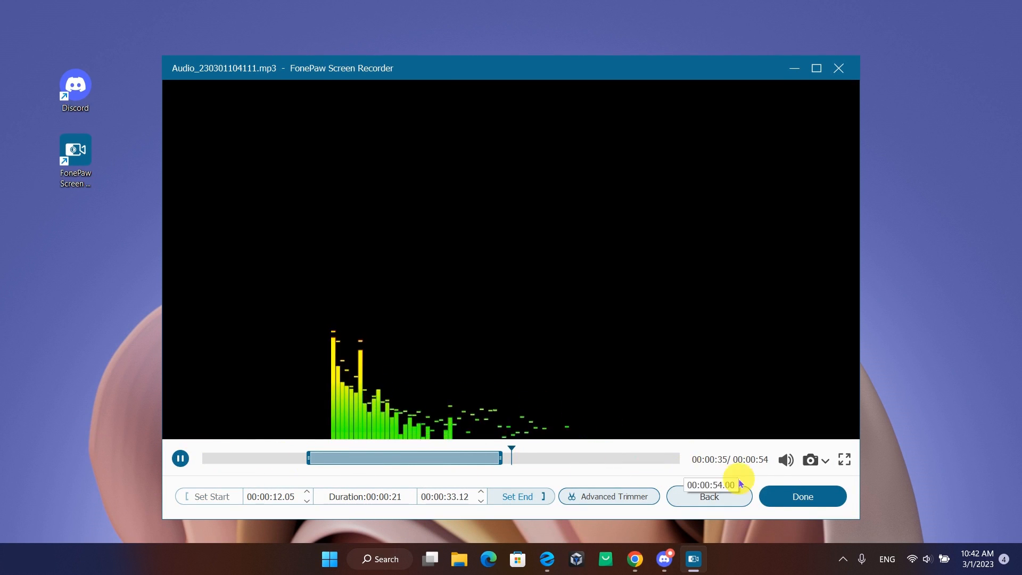
left_click(710, 496)
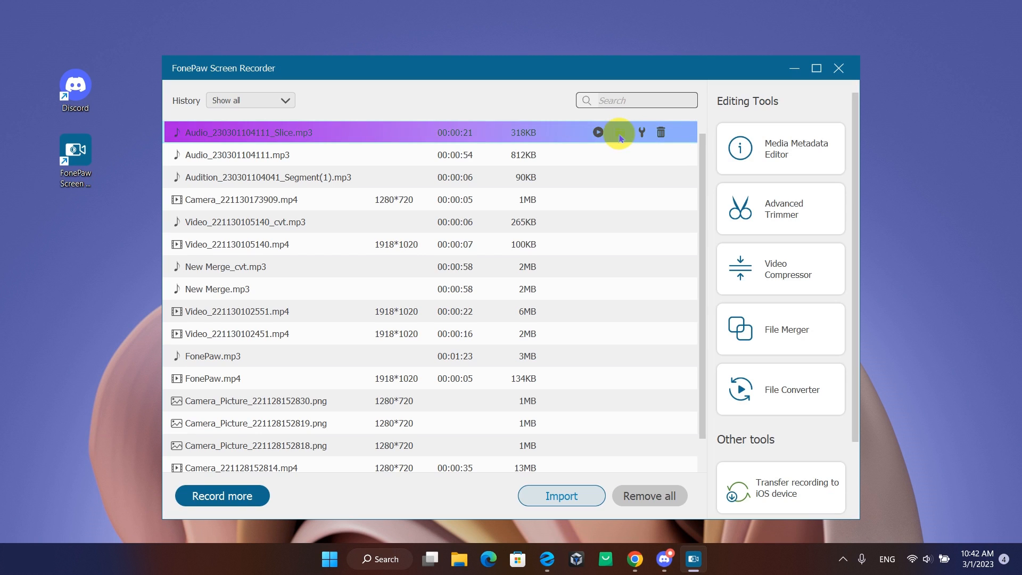